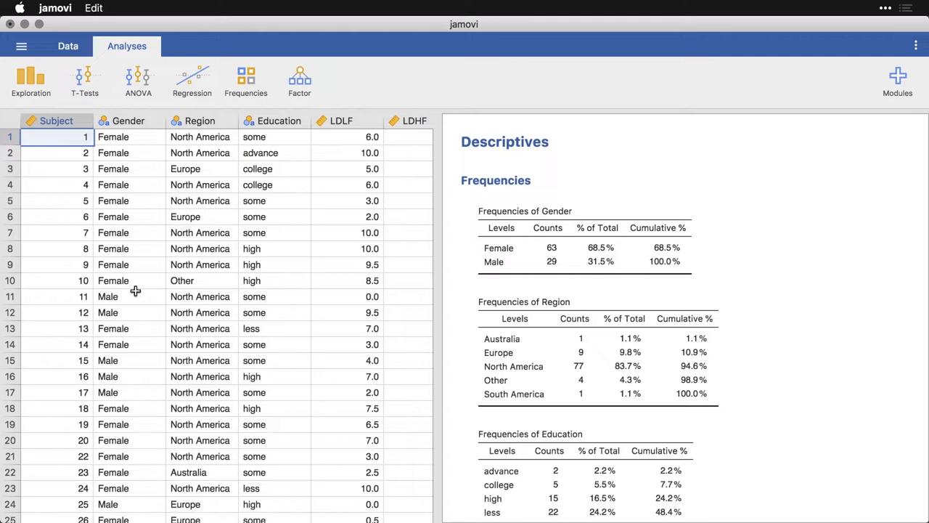
mouse_move(204, 283)
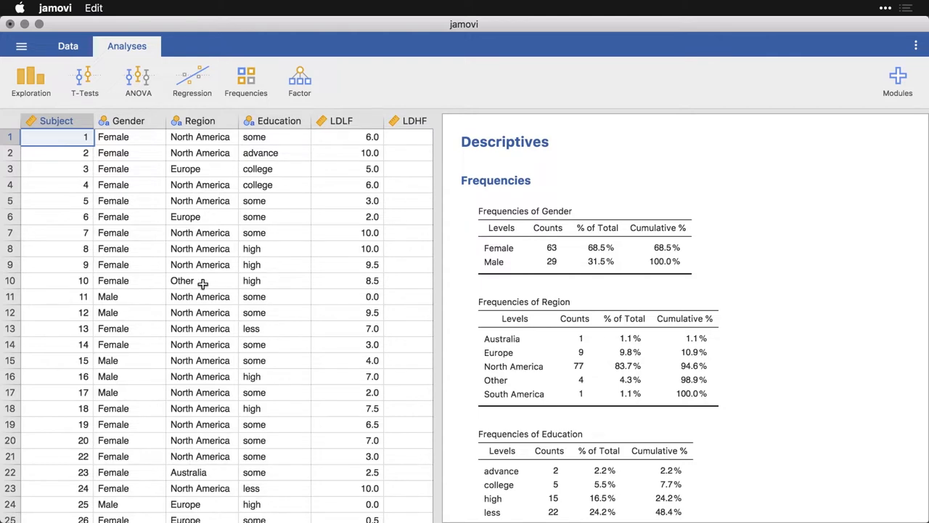
mouse_move(174, 193)
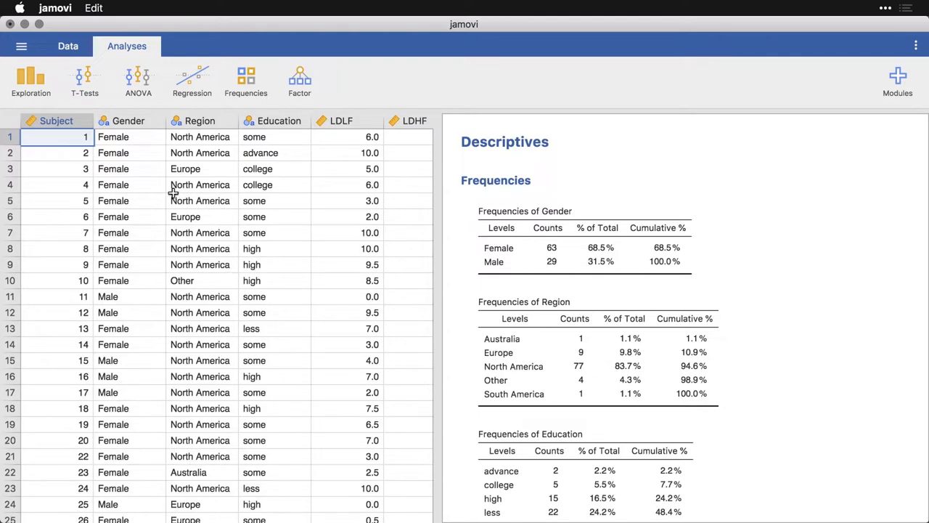
mouse_move(276, 183)
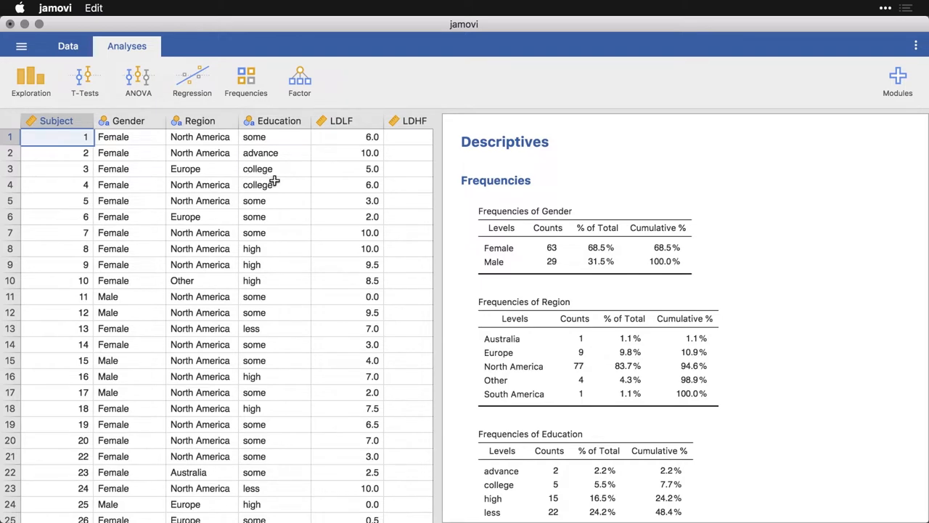
mouse_move(566, 253)
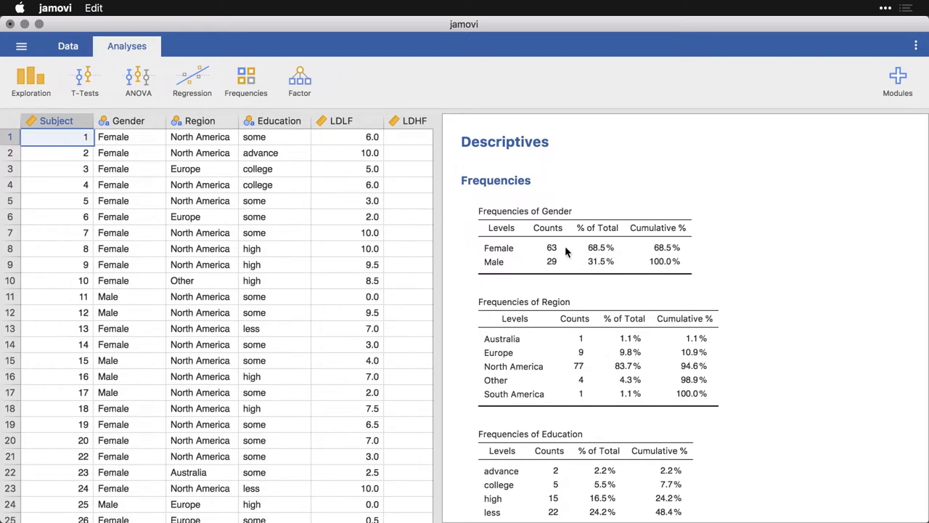
mouse_move(755, 282)
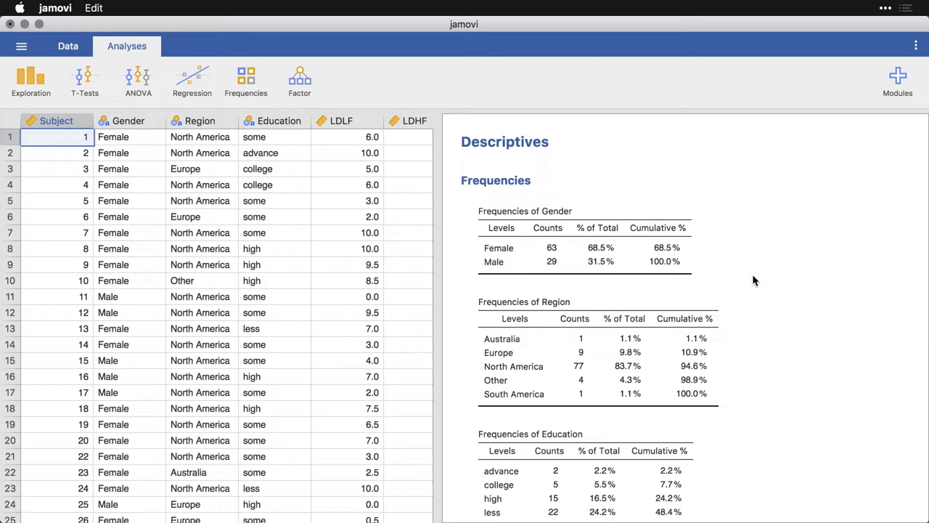
mouse_move(667, 263)
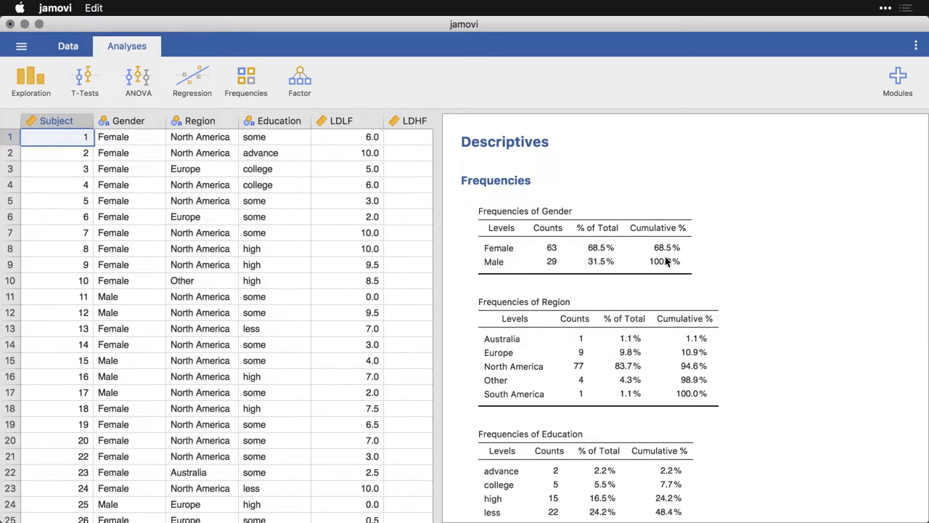
mouse_move(642, 357)
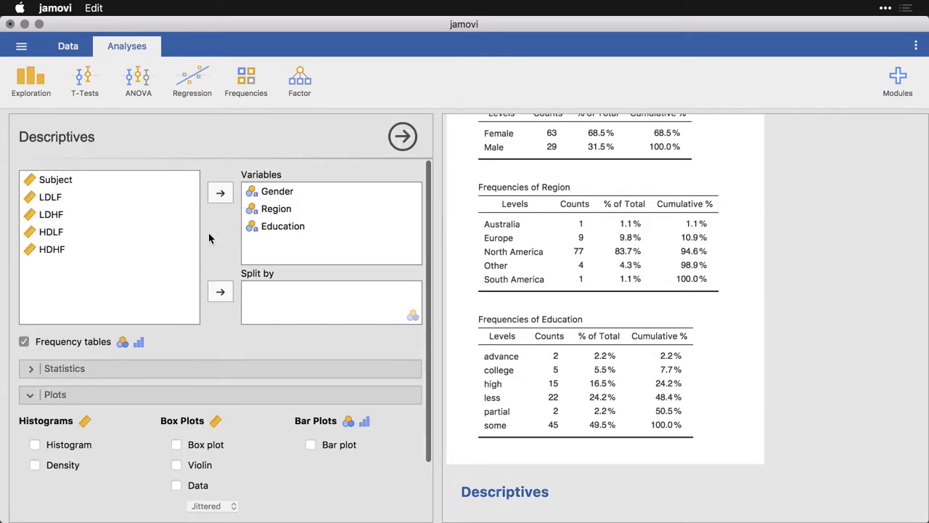
mouse_move(125, 363)
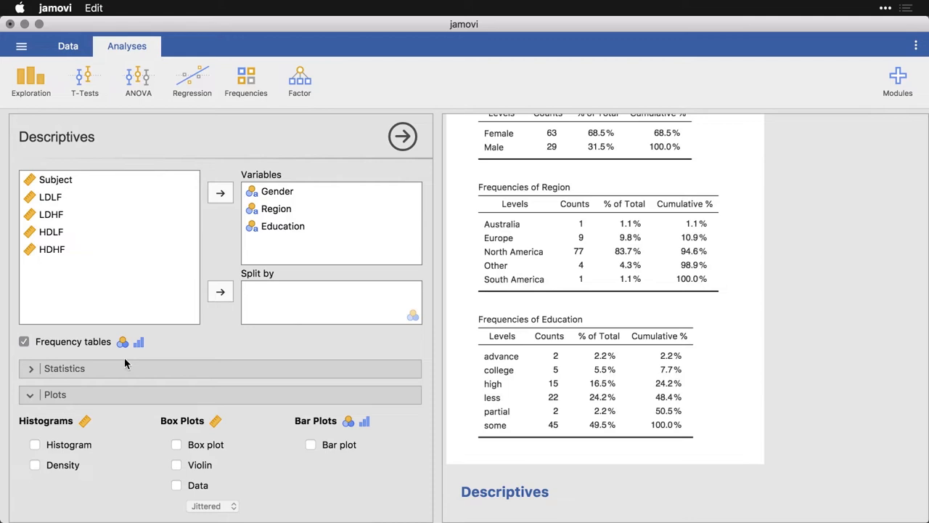
mouse_move(41, 352)
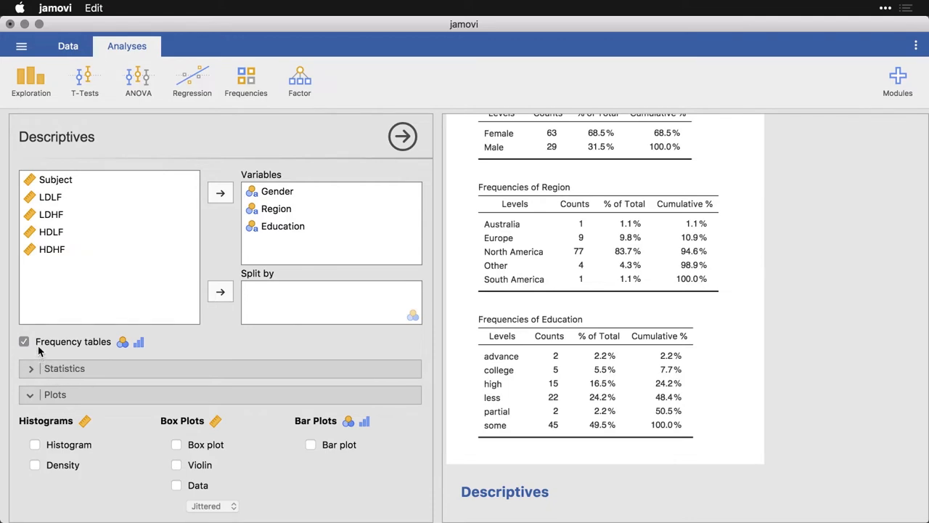
mouse_move(209, 390)
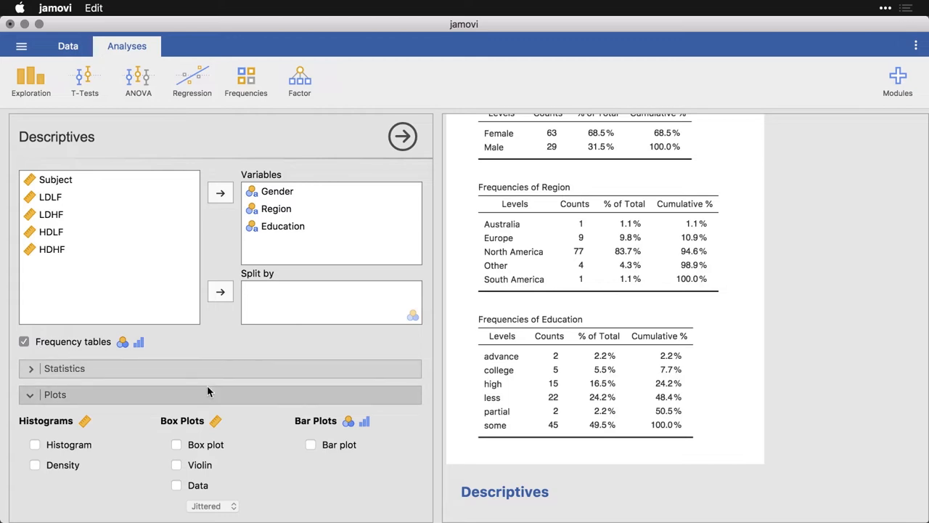
mouse_move(306, 451)
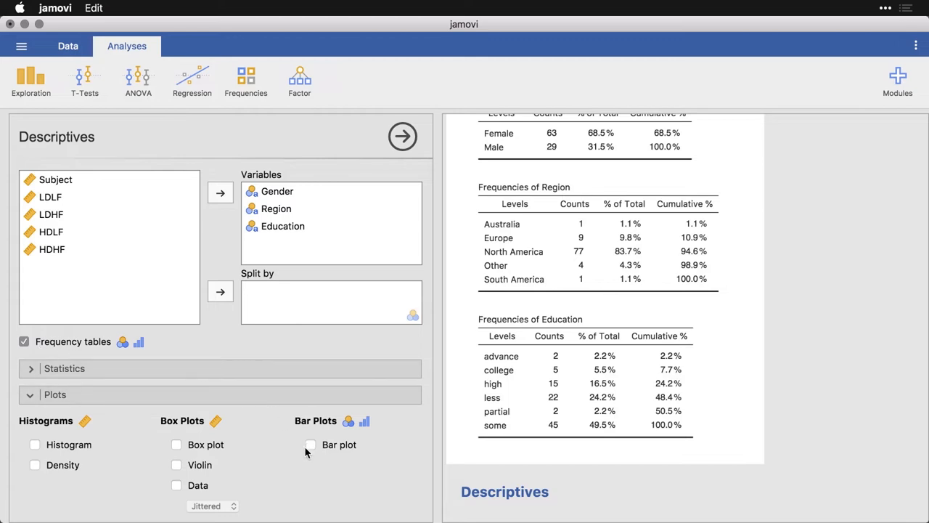
mouse_move(316, 448)
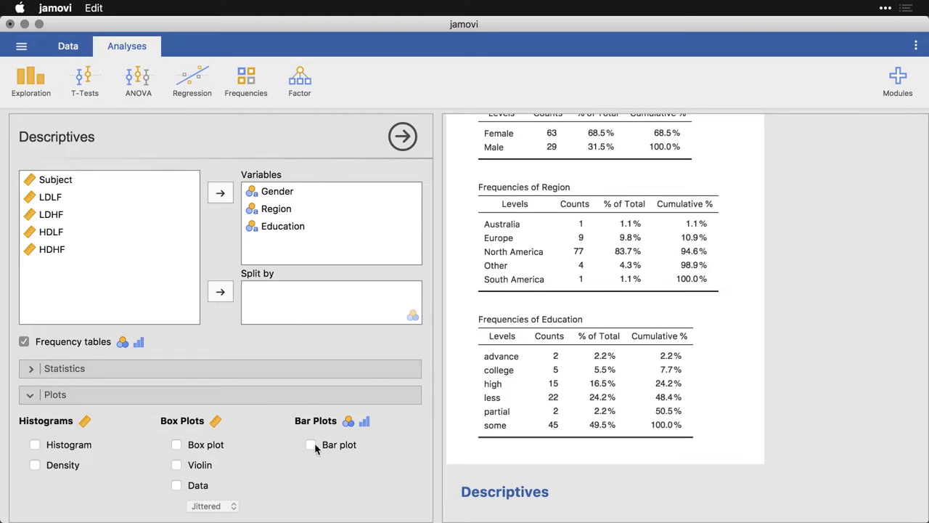
mouse_move(349, 432)
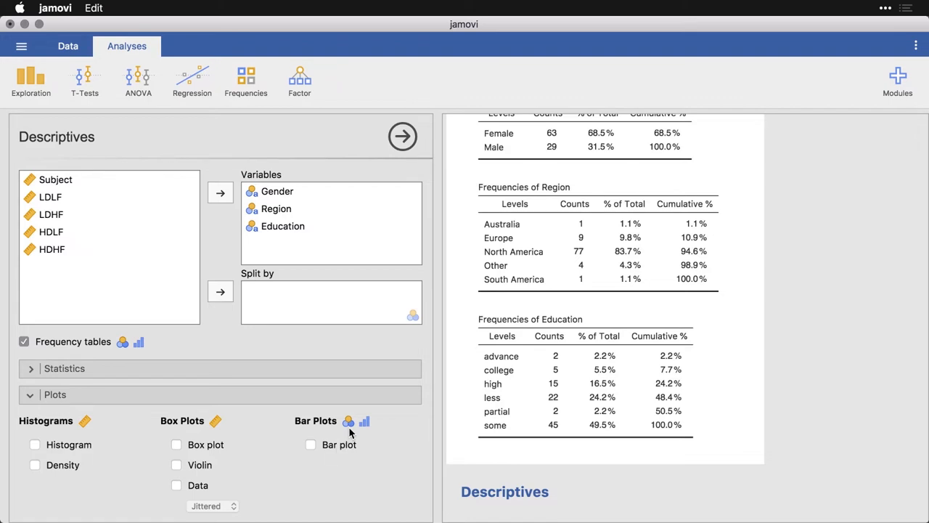
mouse_move(366, 432)
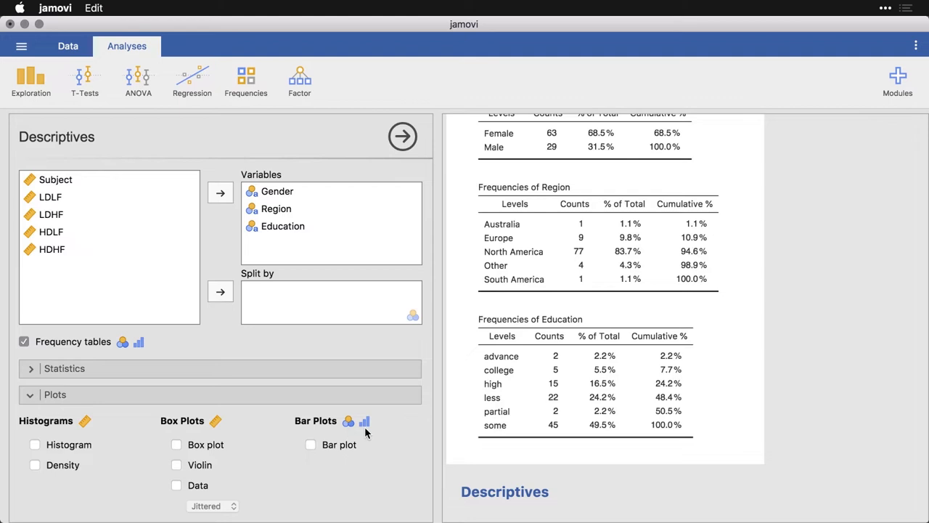
mouse_move(323, 451)
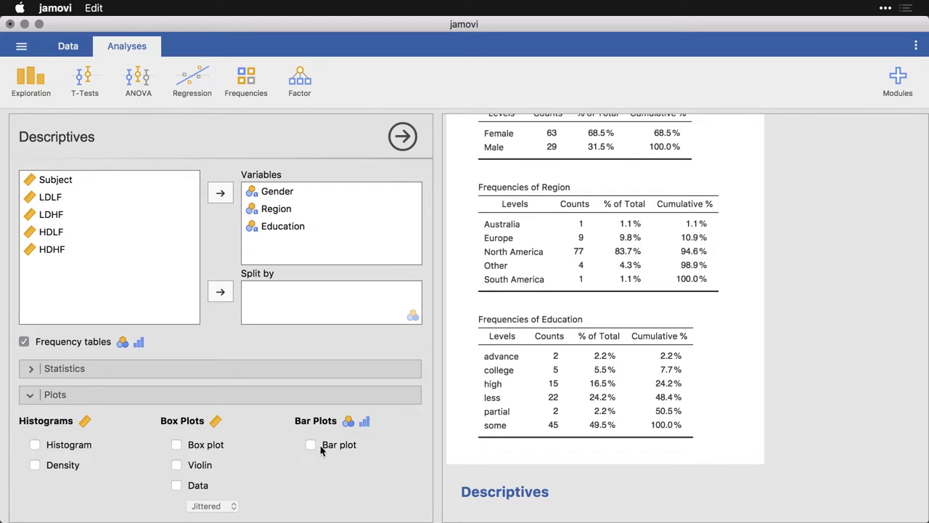
Enable Bar plot in Descriptives and scroll through the Gender, Region and Education charts
left_click(310, 444)
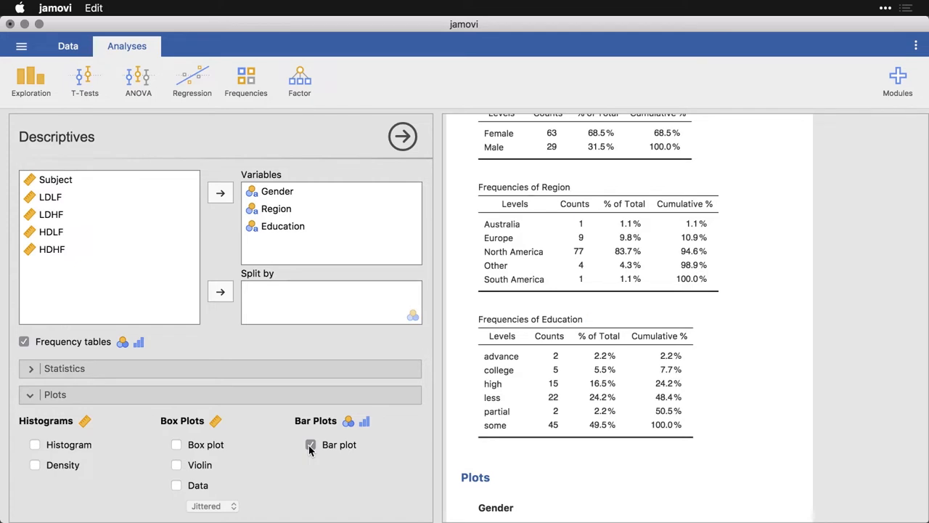
left_click(311, 445)
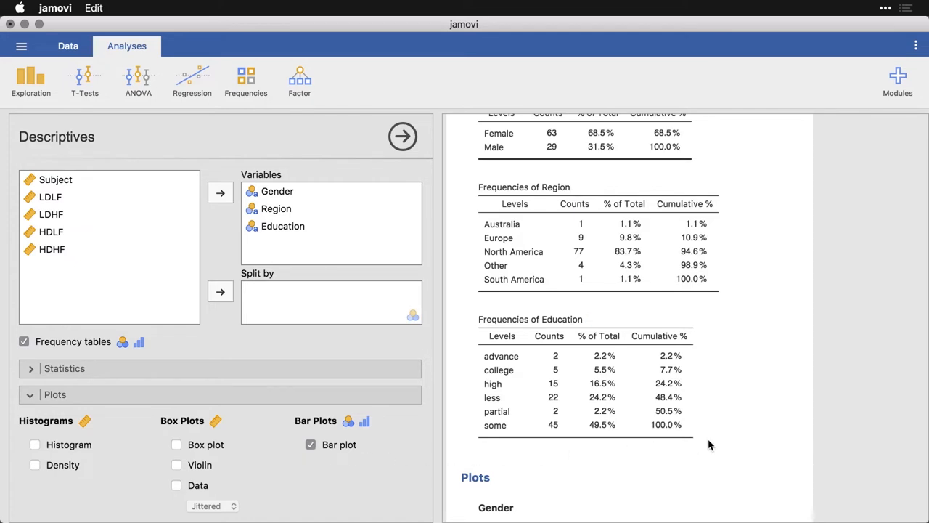
scroll("down", 3)
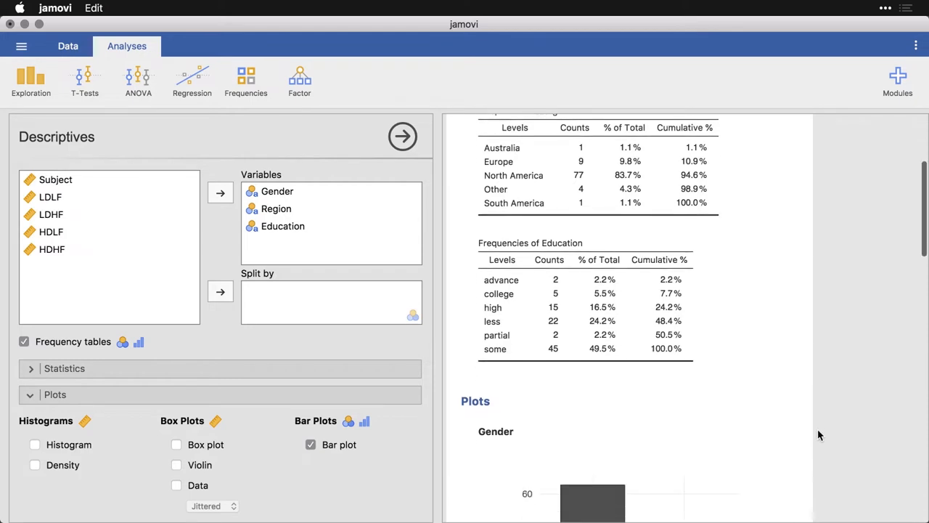
scroll("down", 3)
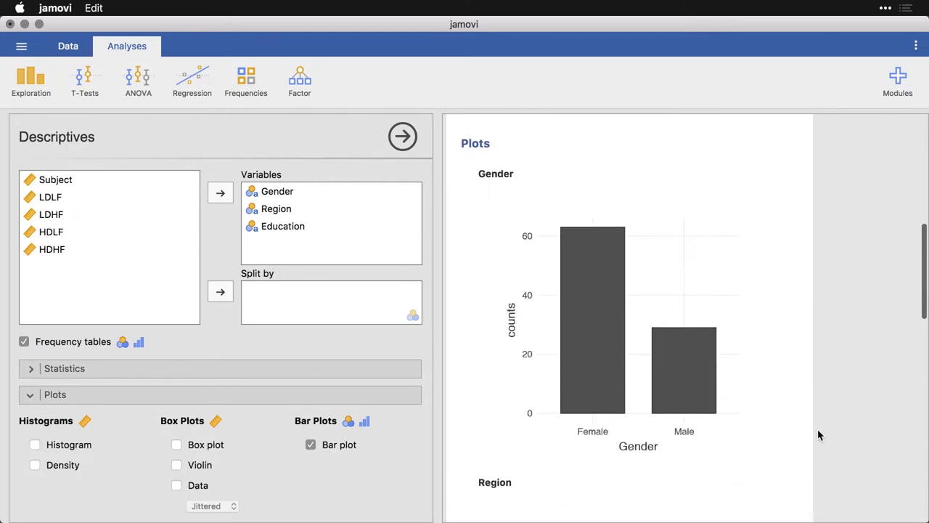
scroll("down", 3)
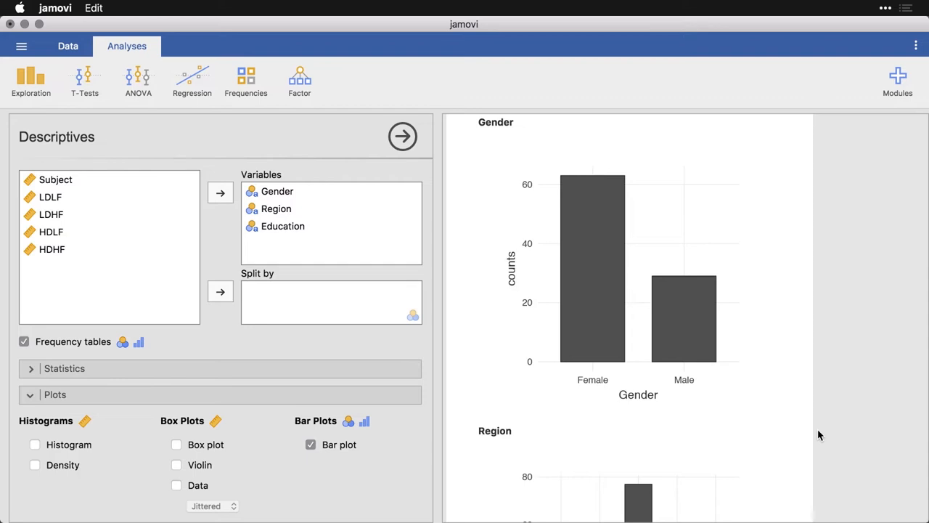
scroll("down", 3)
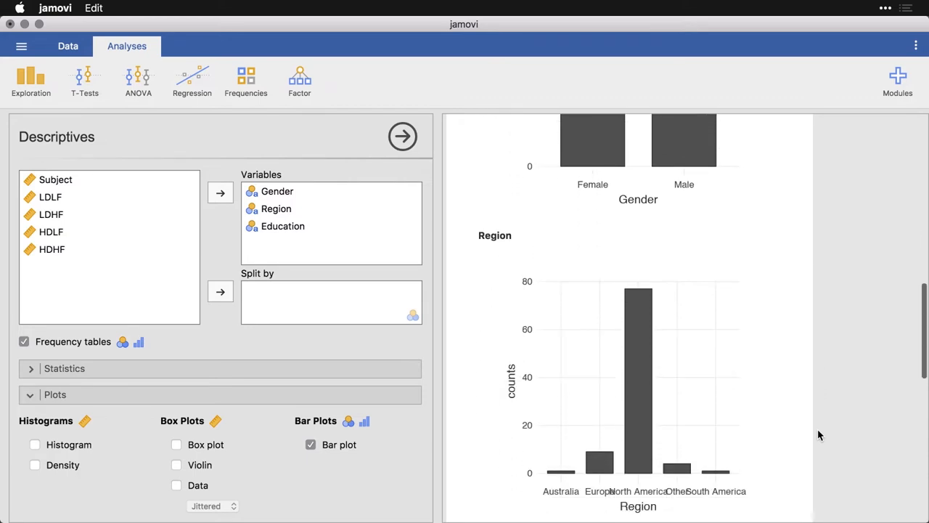
scroll("down", 3)
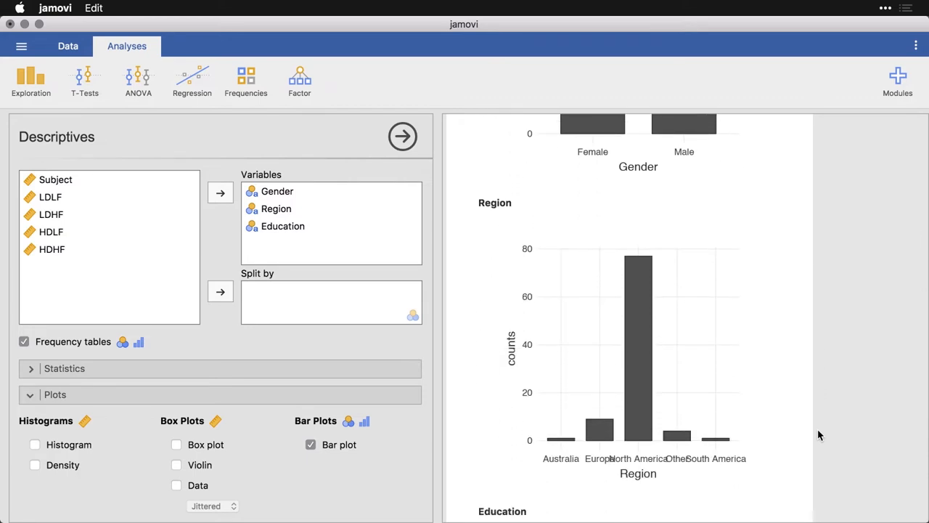
scroll("down", 3)
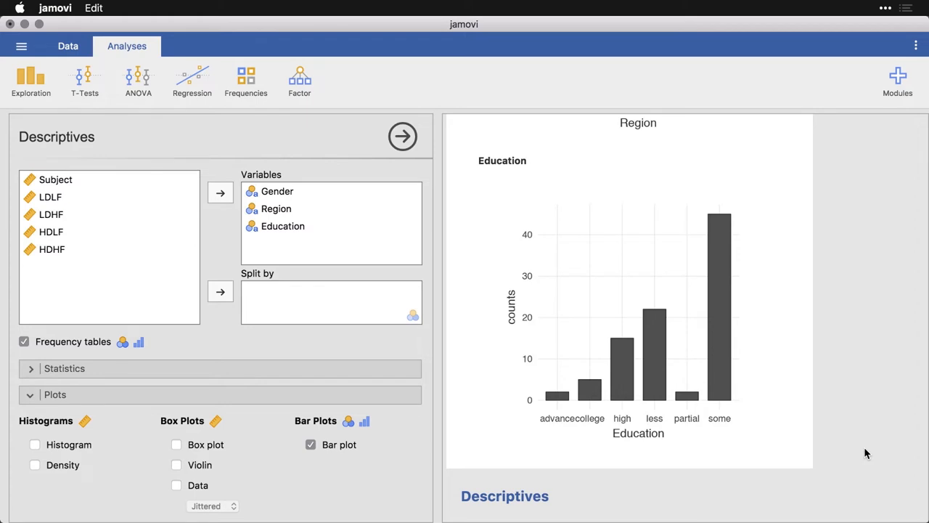
mouse_move(862, 429)
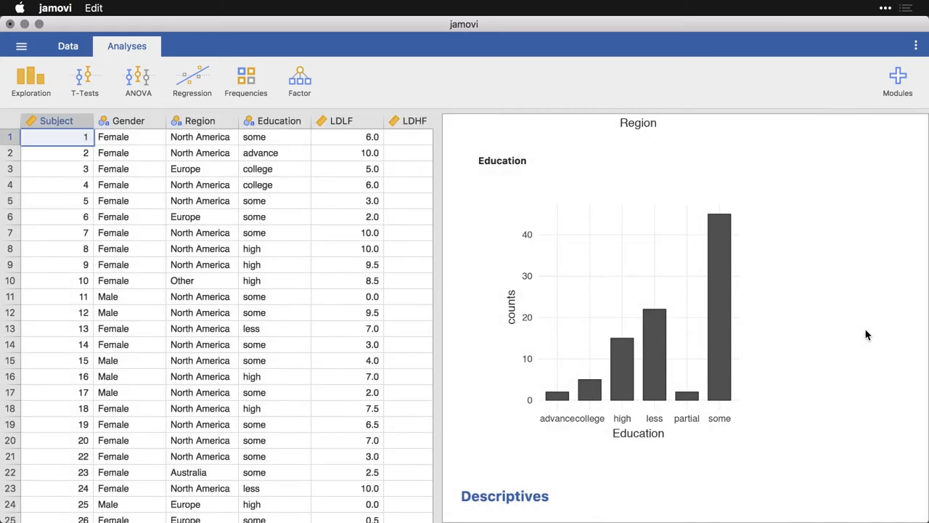
Scroll the results to reach the new Education-by-Gender frequency table
scroll("down", 3)
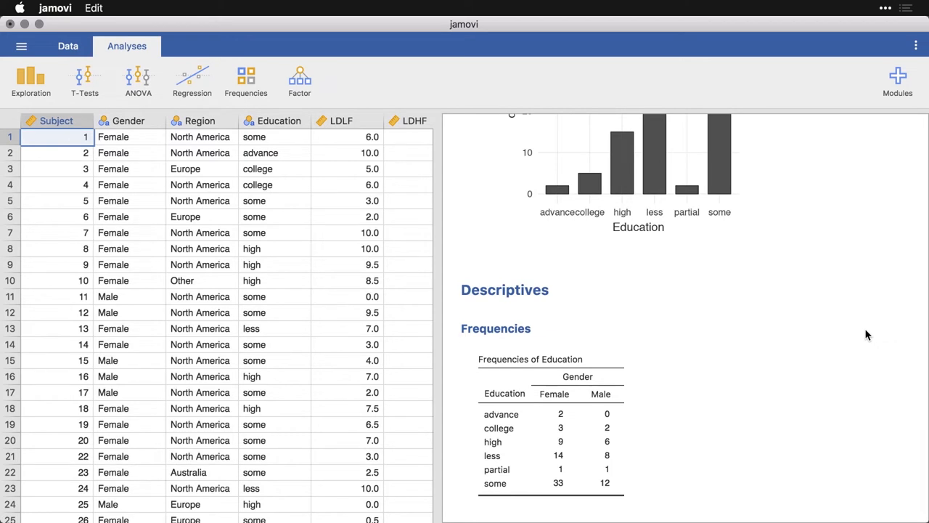
mouse_move(566, 430)
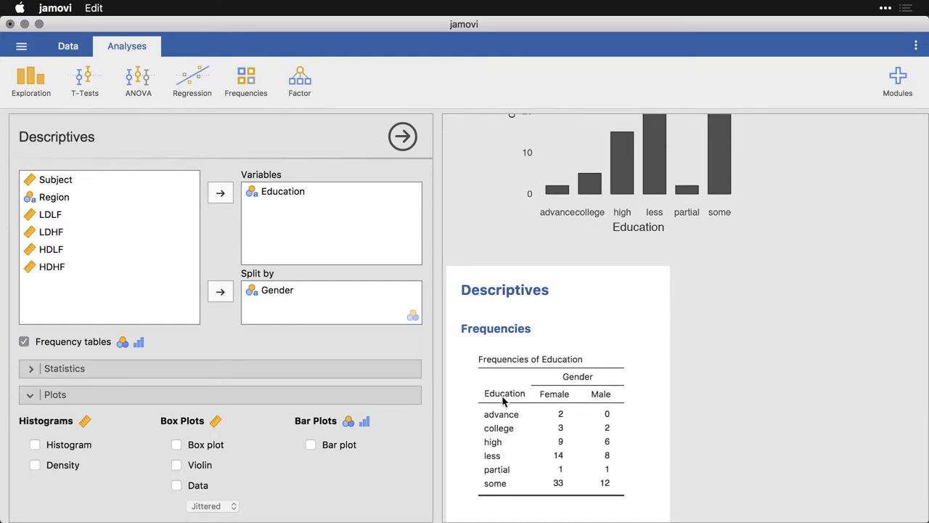
mouse_move(325, 201)
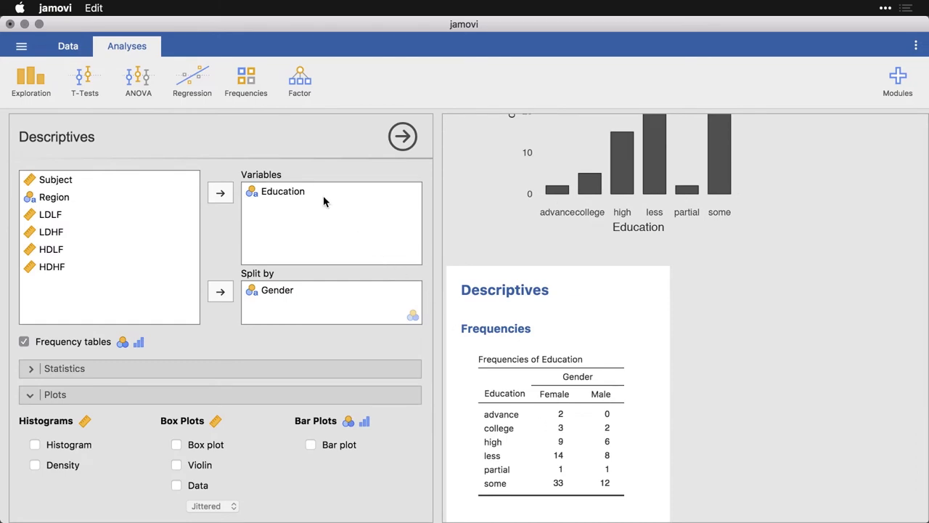
mouse_move(303, 292)
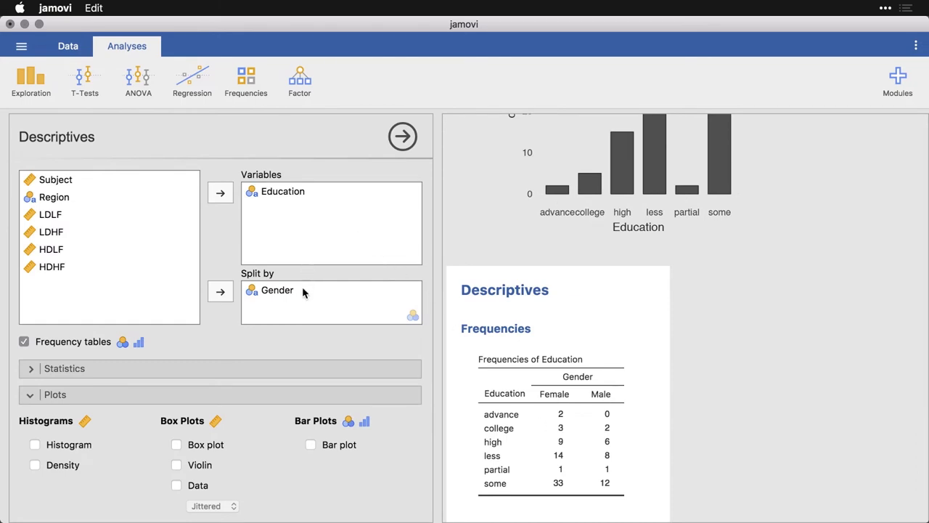
mouse_move(505, 381)
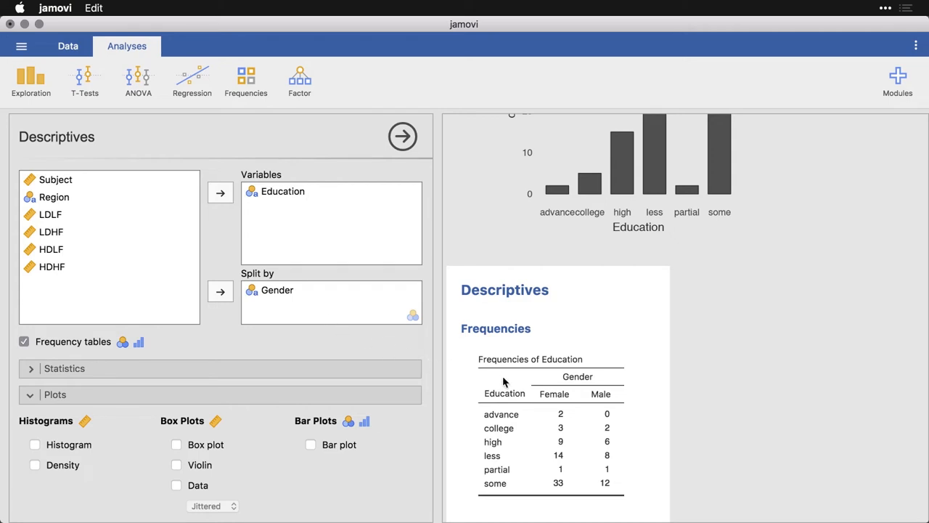
mouse_move(536, 398)
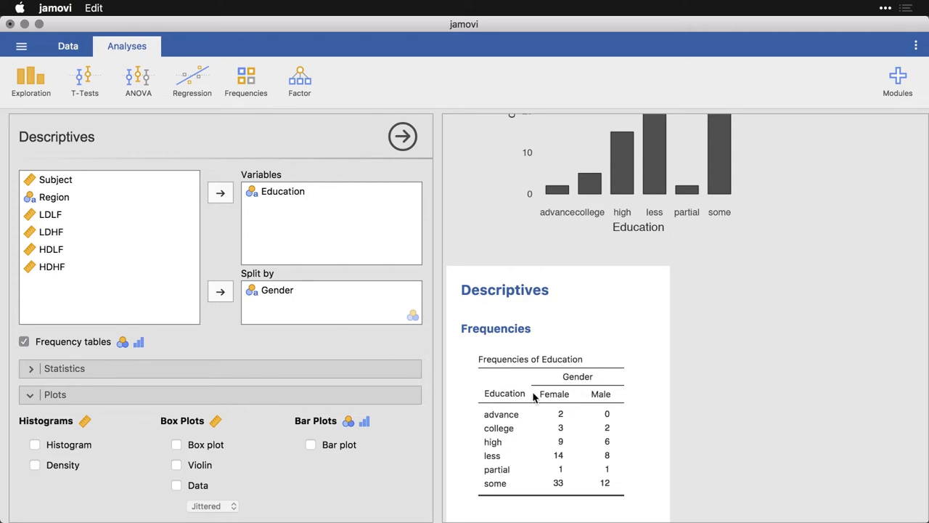
mouse_move(593, 389)
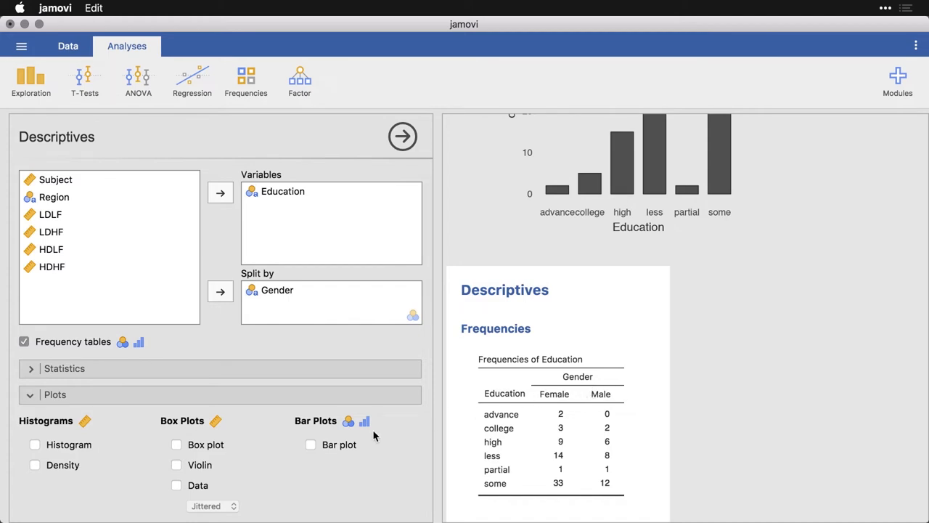
Enable Bar plot for the Education split by Gender analysis and view the chart
left_click(310, 444)
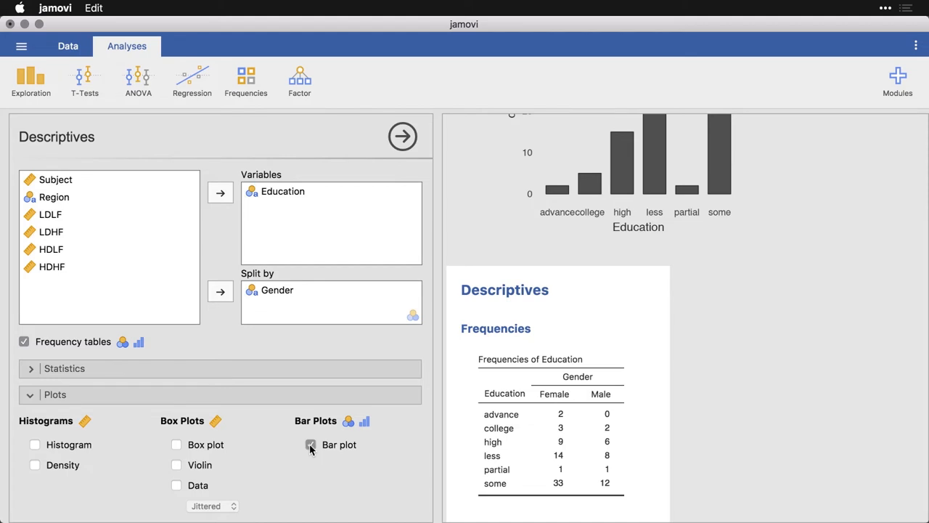
left_click(310, 445)
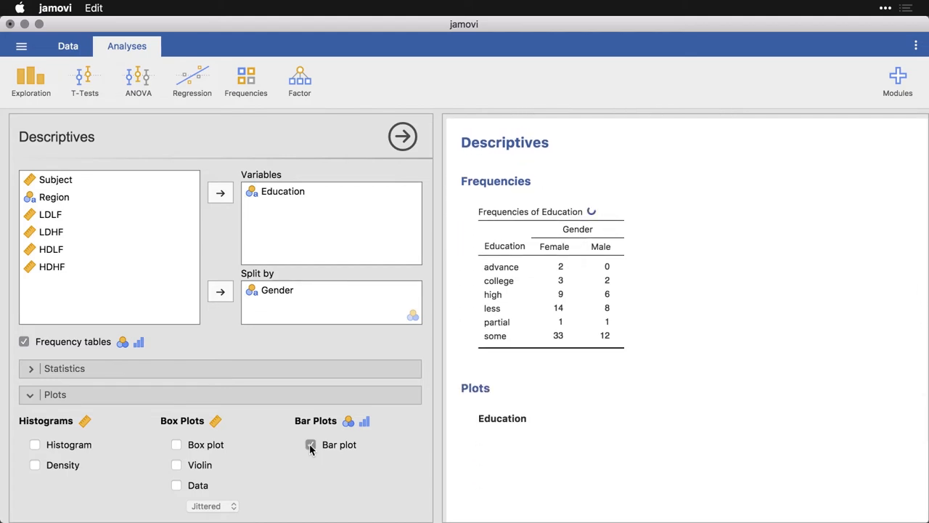
left_click(311, 444)
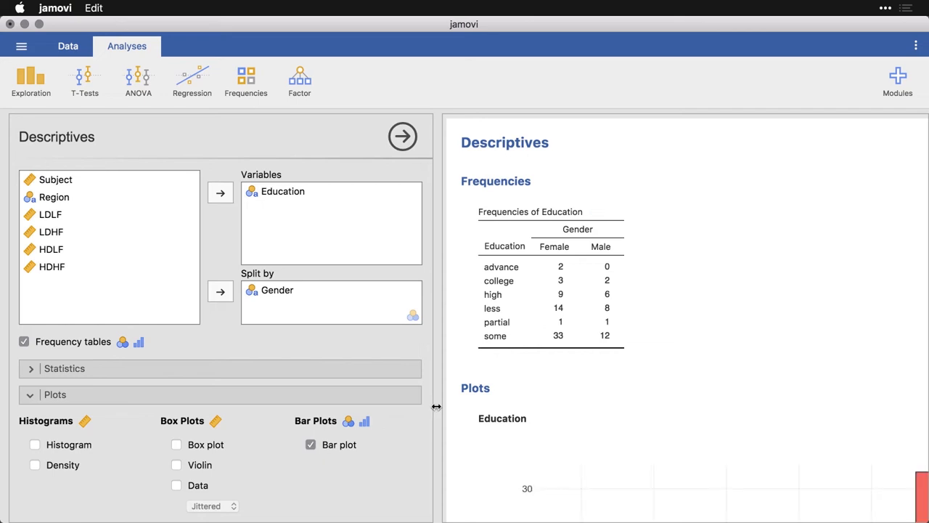
scroll("down", 3)
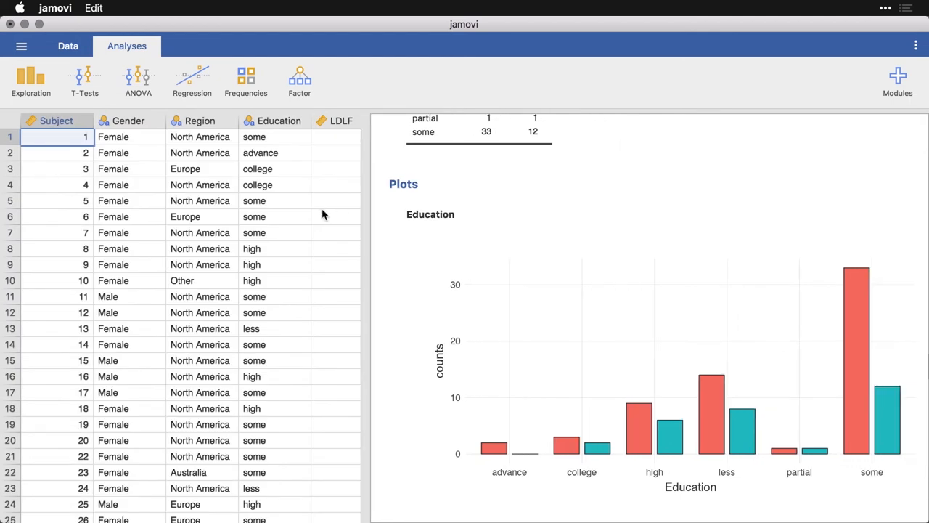
Drag the data/results divider left so the bar plot's Female and Male legend shows
left_click_drag(369, 212, 279, 212)
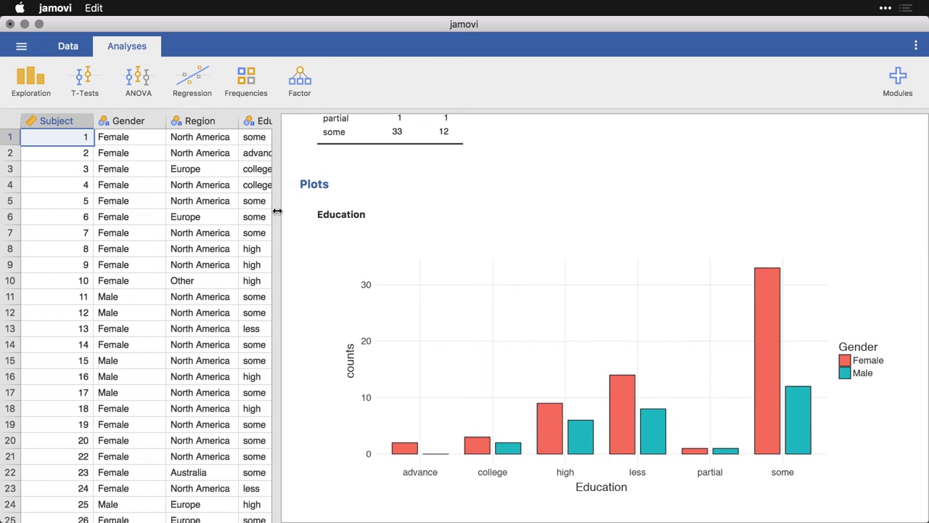
mouse_move(767, 442)
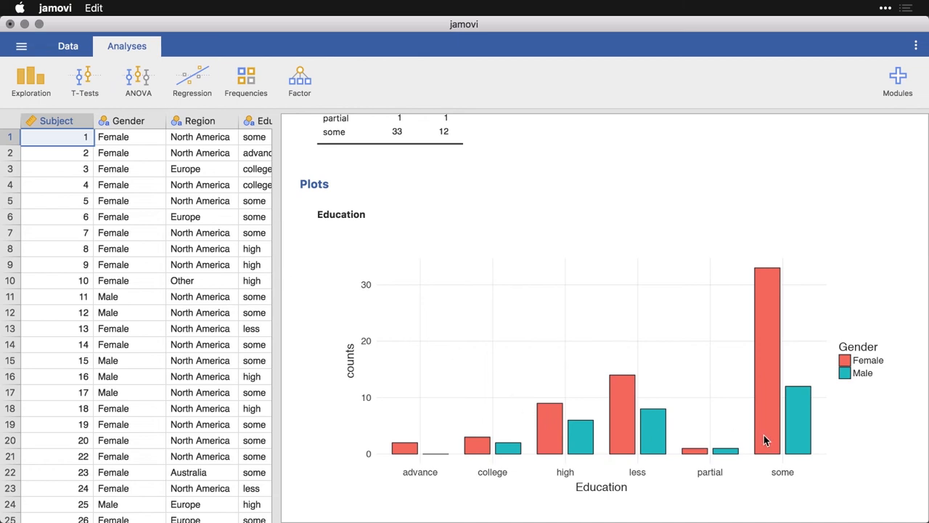
mouse_move(708, 465)
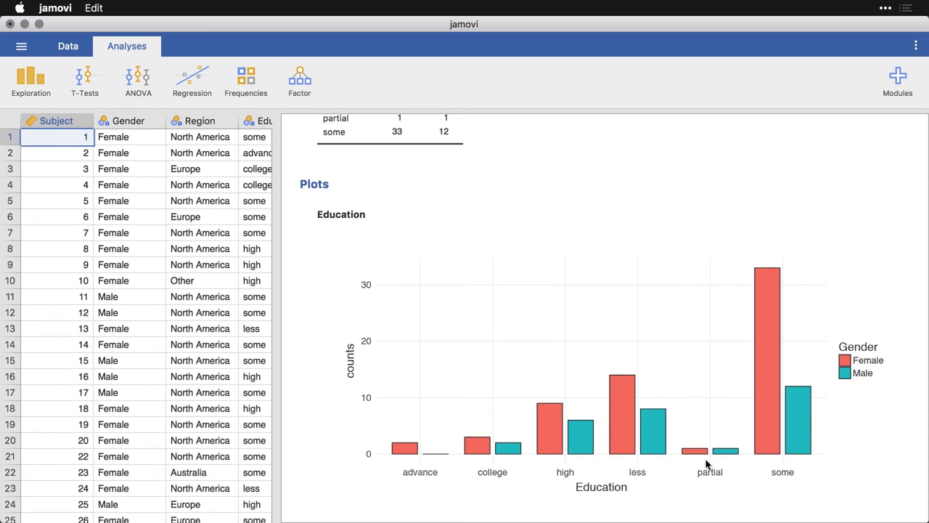